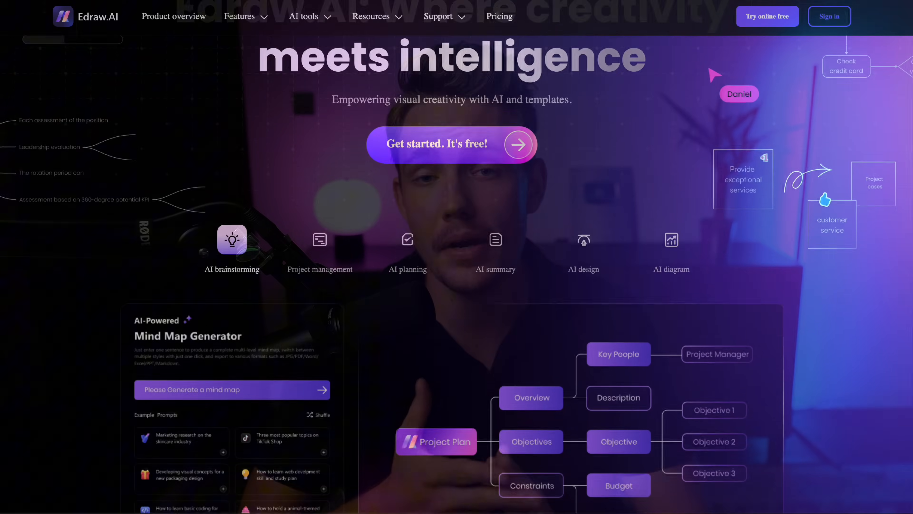
Scroll through the Edraw.AI landing page toward the Try online entry point
scroll("down", 3)
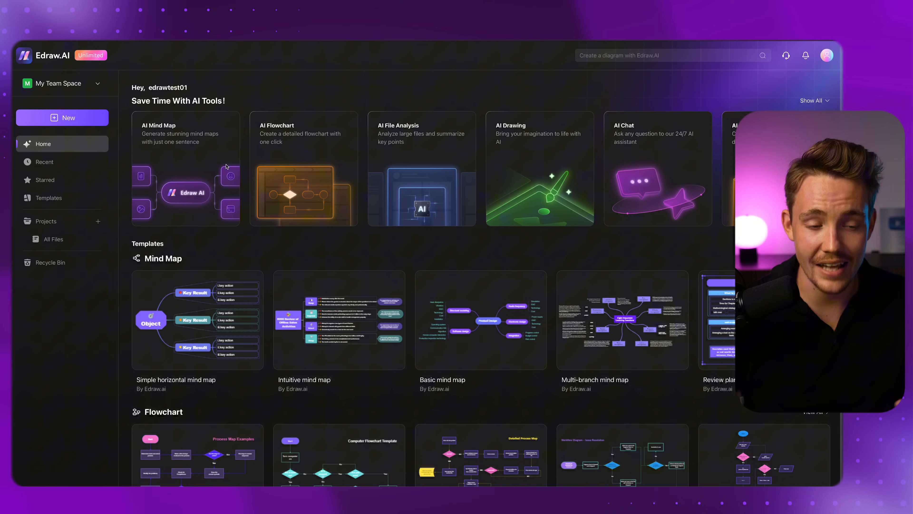
mouse_move(209, 170)
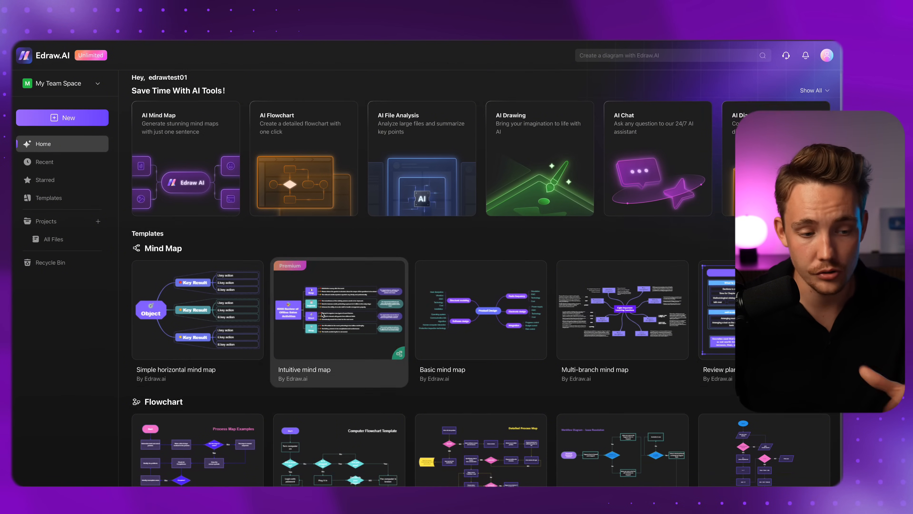
scroll("down", 3)
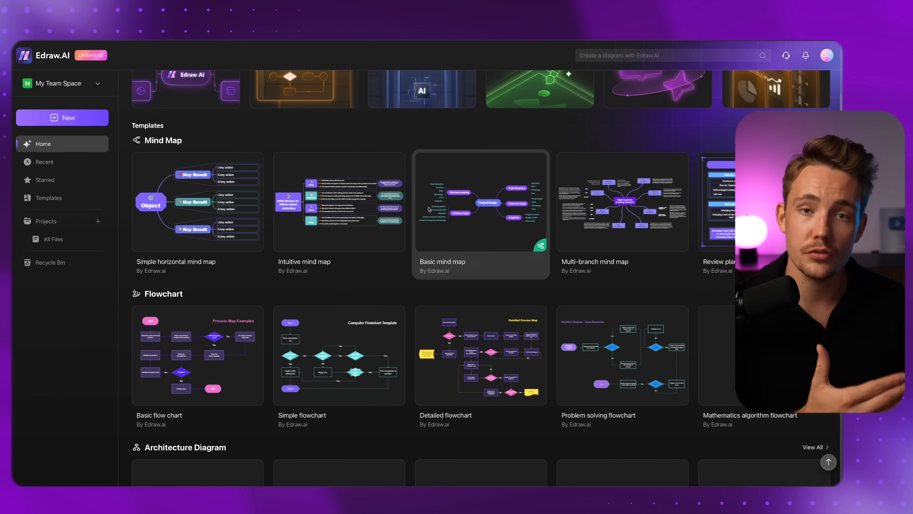
mouse_move(405, 144)
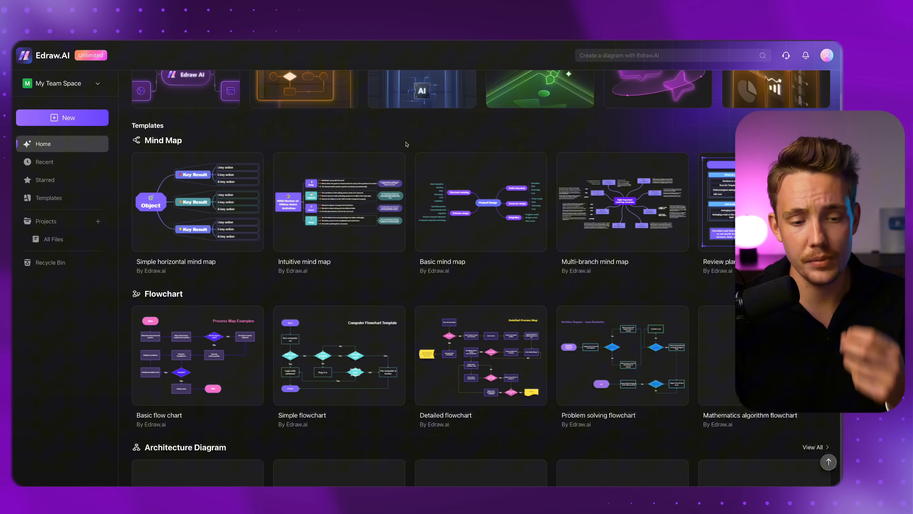
mouse_move(415, 284)
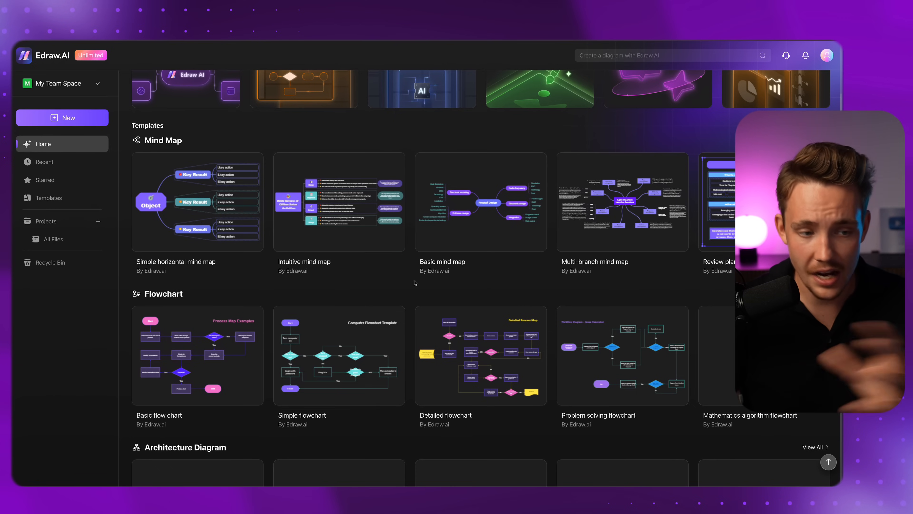
scroll("up", 3)
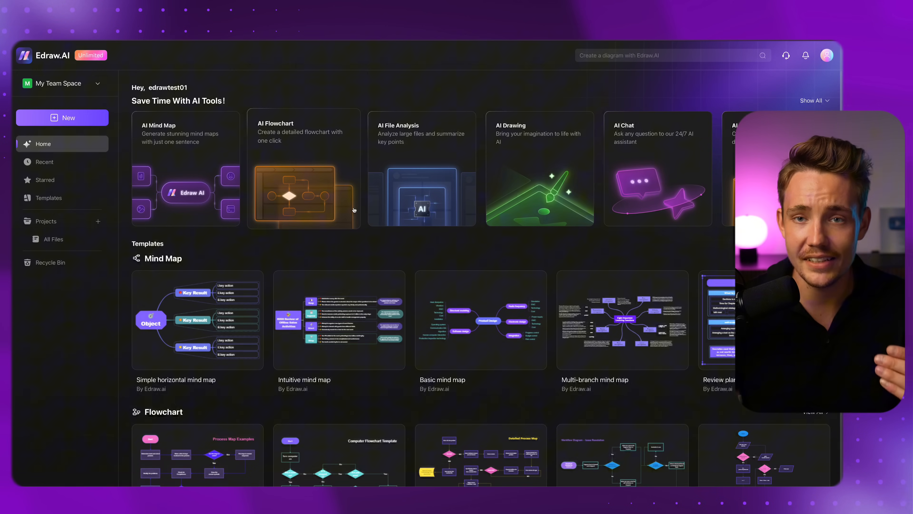
mouse_move(323, 152)
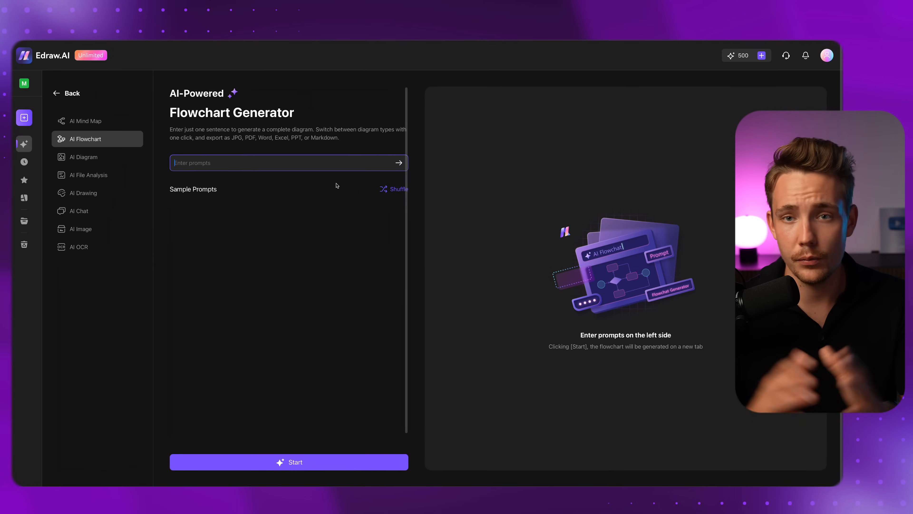
Enter the prompt 'flowchart for becoming a computer vision engineer' and start generation
left_click(393, 189)
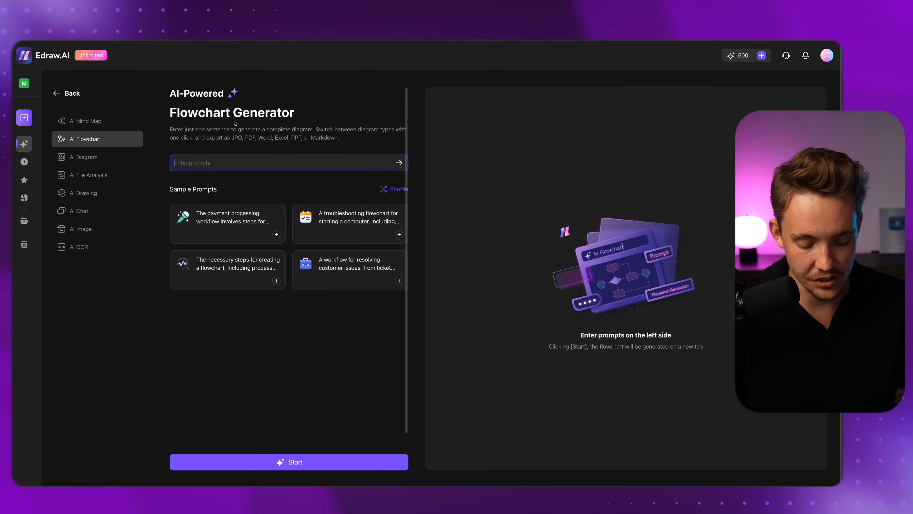
type("flowchart for becoming a computer")
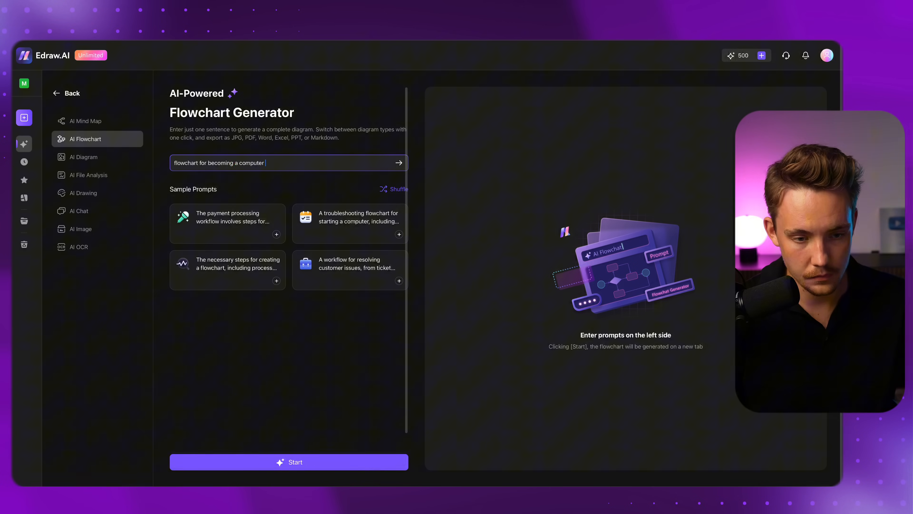
type("vision engineer")
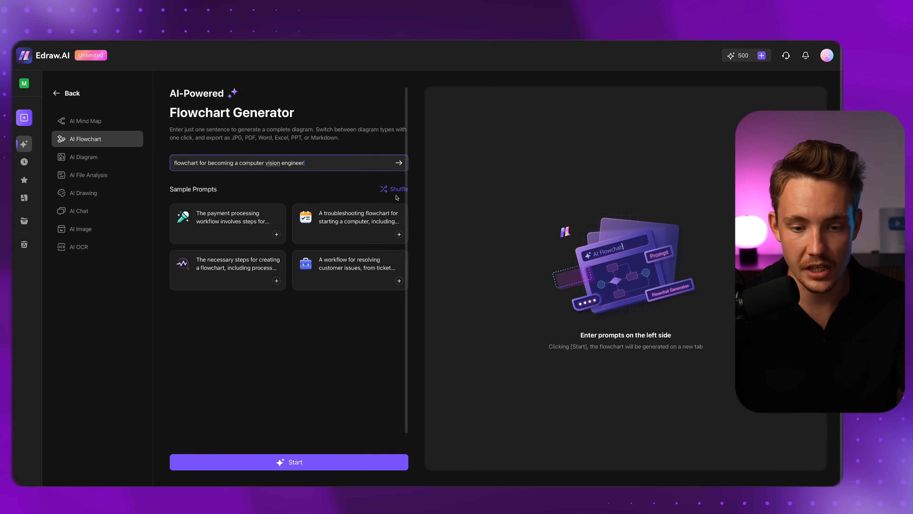
mouse_move(217, 200)
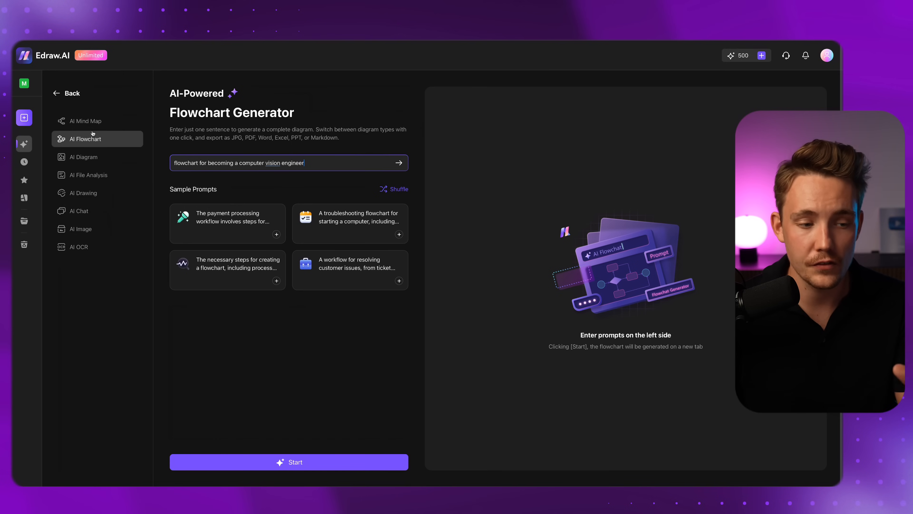
mouse_move(99, 140)
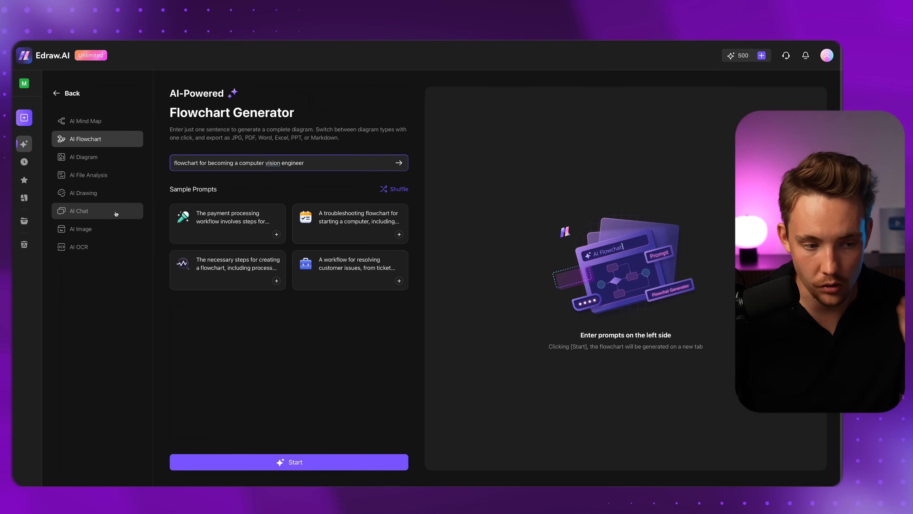
left_click(288, 462)
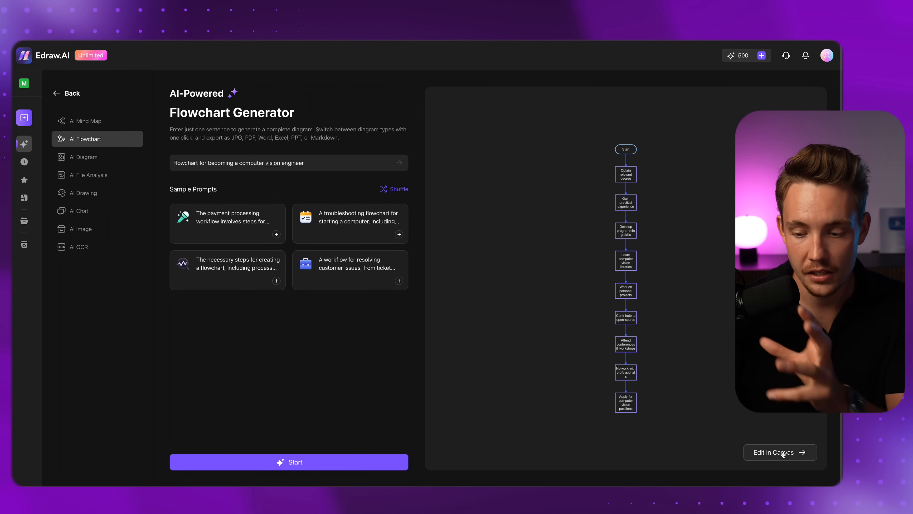
Send the generated computer vision flowchart to the canvas as an editable diagram
left_click(779, 452)
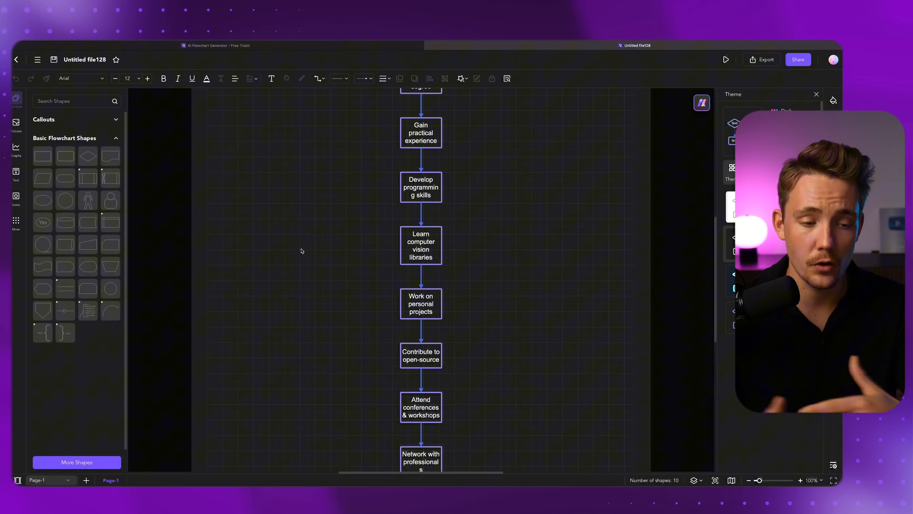
mouse_move(480, 219)
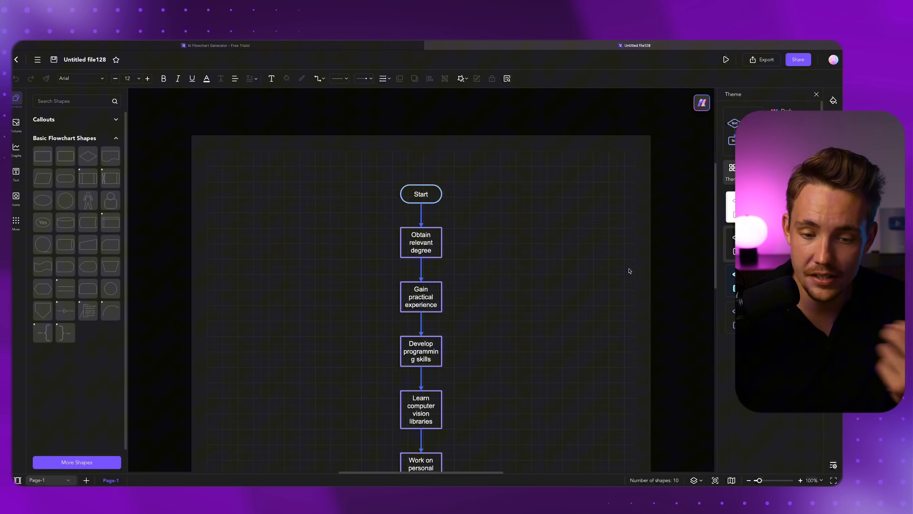
Select the 'Obtain relevant degree' step for removal from the flowchart
scroll("up", 3)
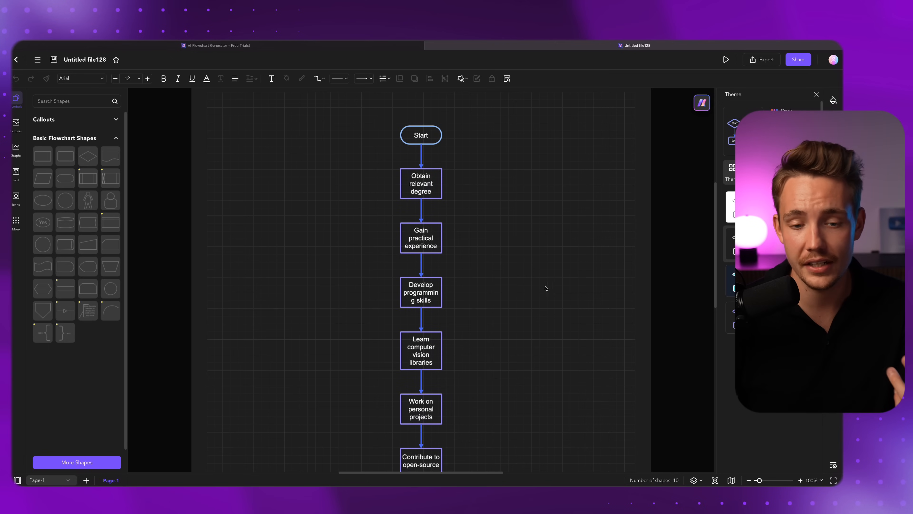
scroll("down", 3)
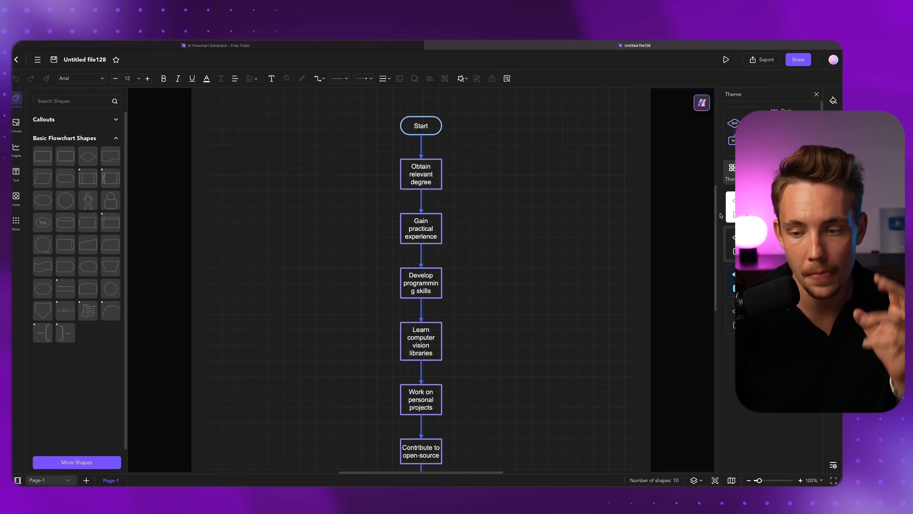
mouse_move(527, 207)
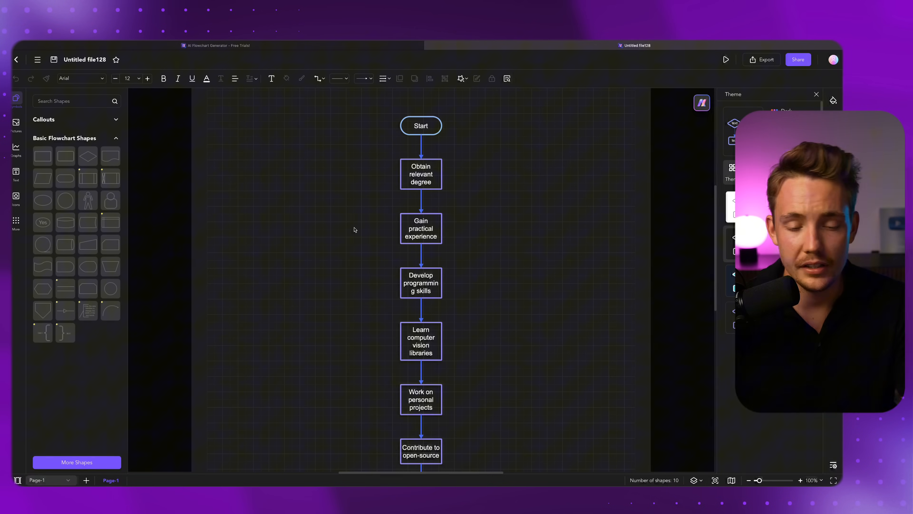
left_click(421, 174)
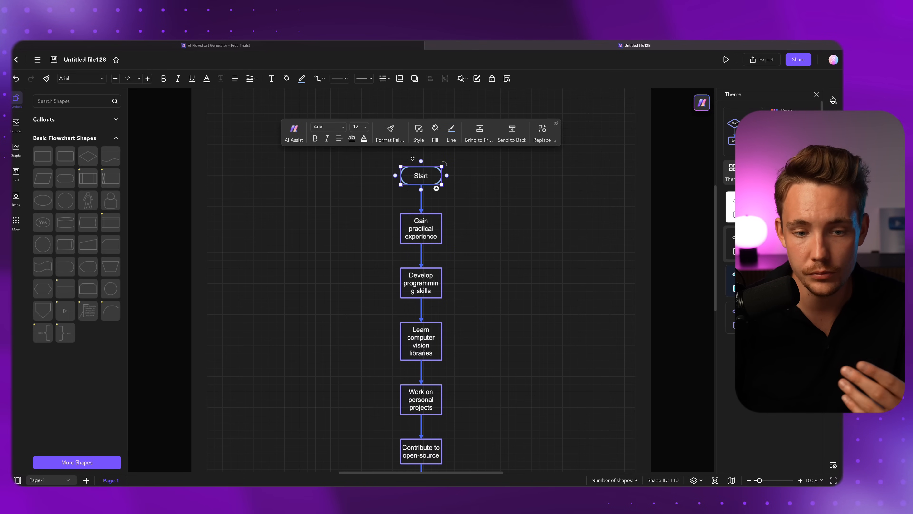
mouse_move(314, 139)
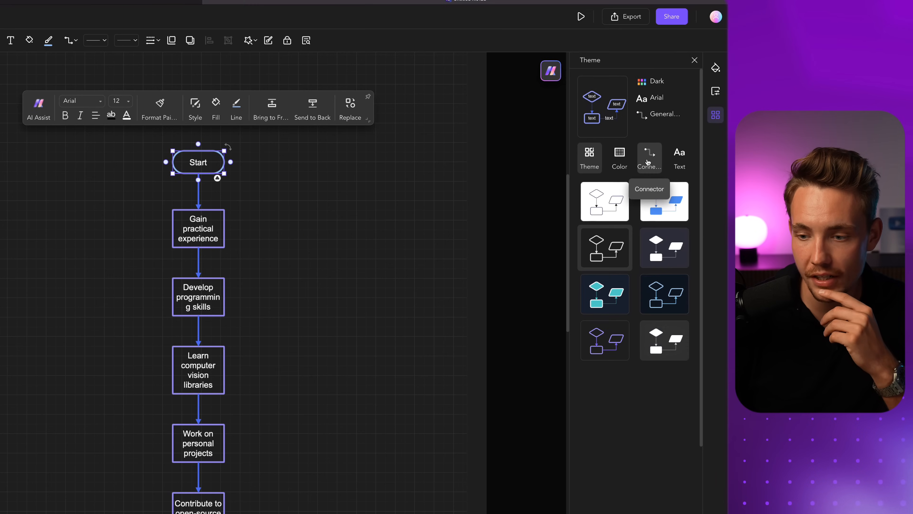
mouse_move(615, 160)
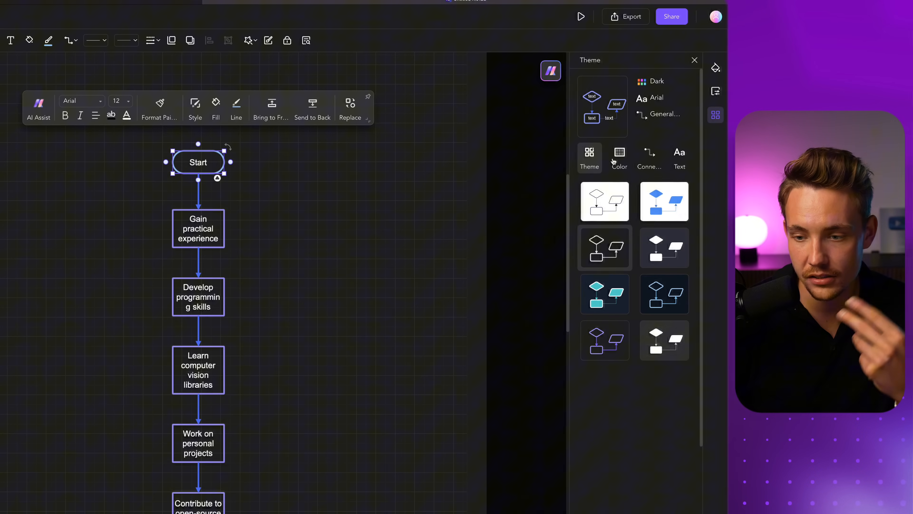
Preview a dark outlined theme with purple boxes and blue connectors on the flowchart
left_click(604, 294)
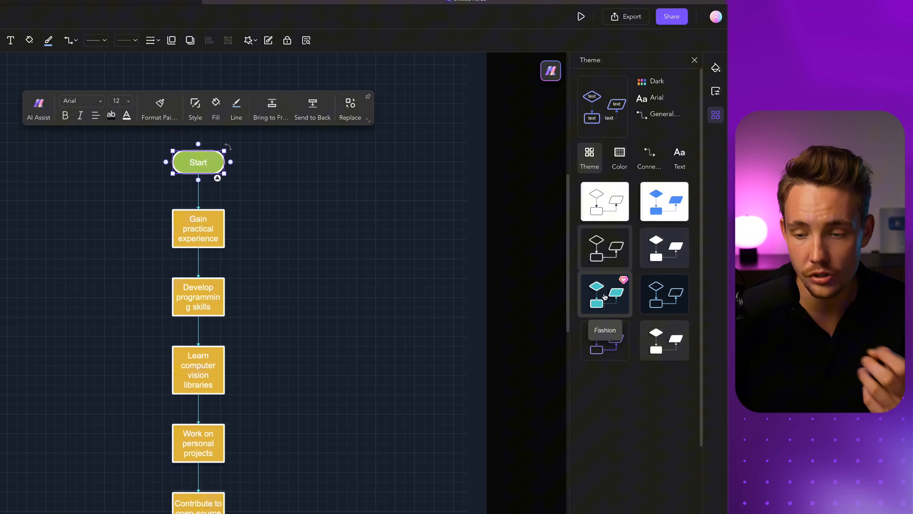
left_click(604, 293)
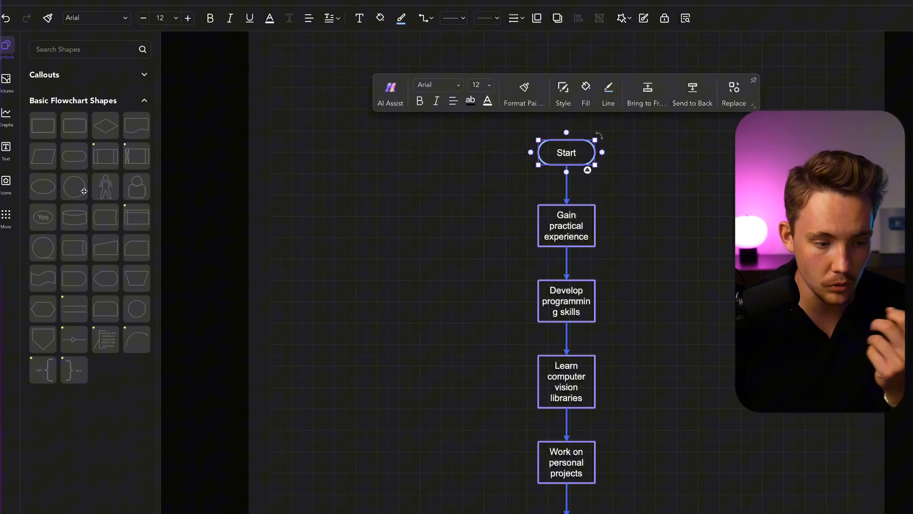
mouse_move(106, 216)
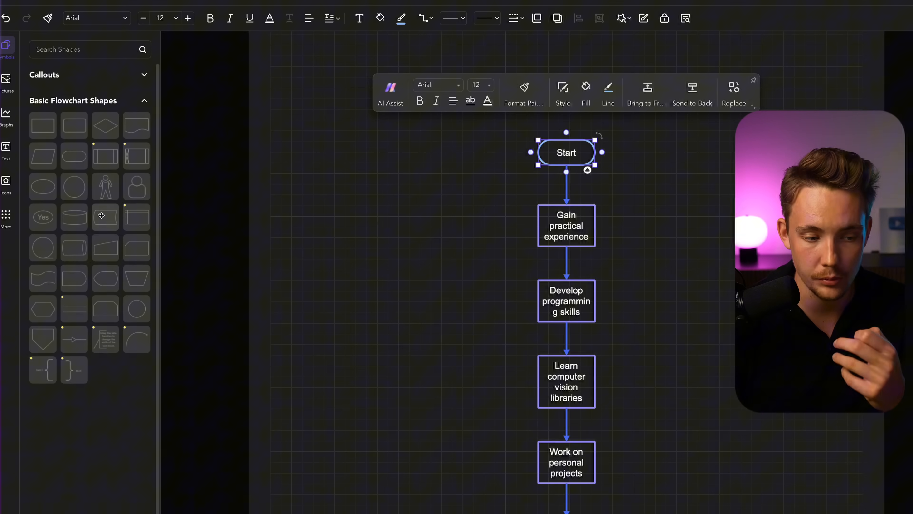
mouse_move(74, 247)
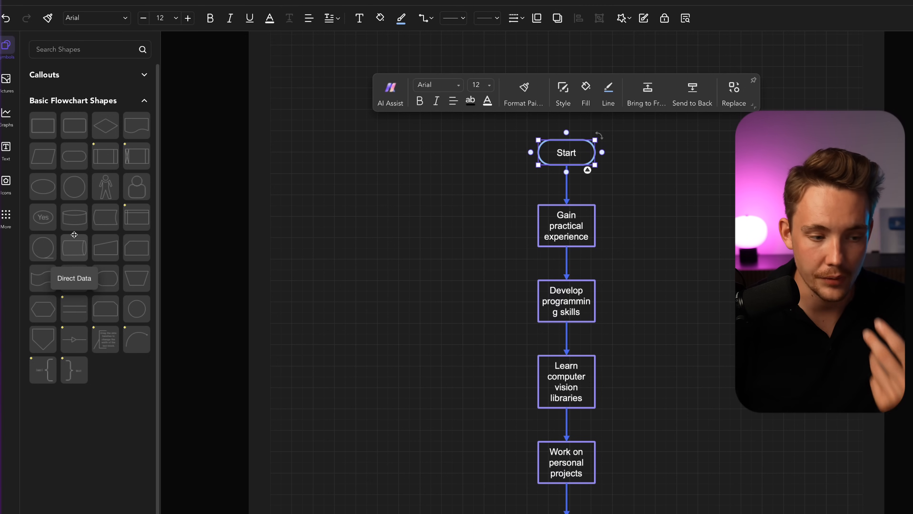
mouse_move(75, 217)
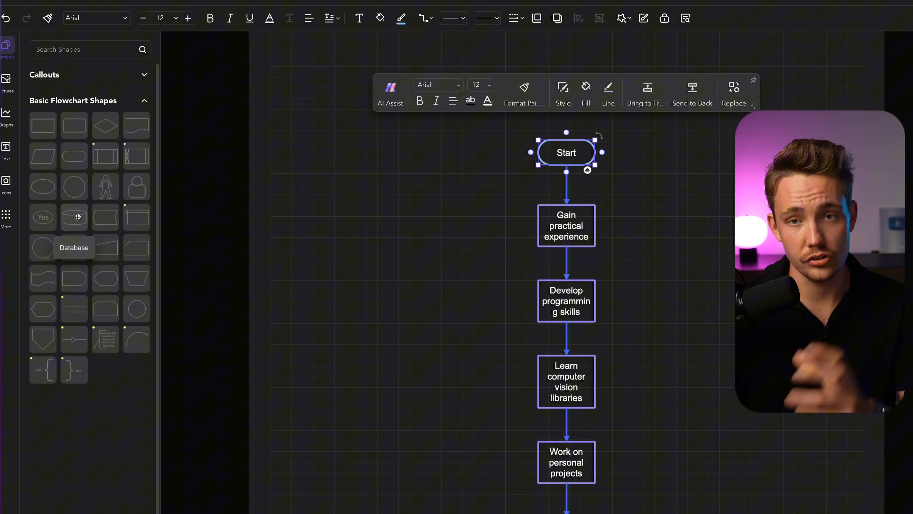
mouse_move(90, 227)
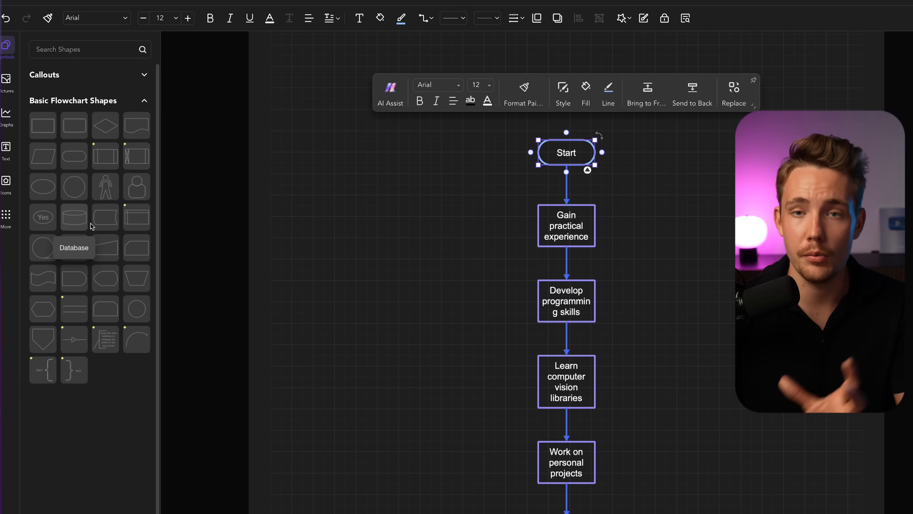
mouse_move(208, 197)
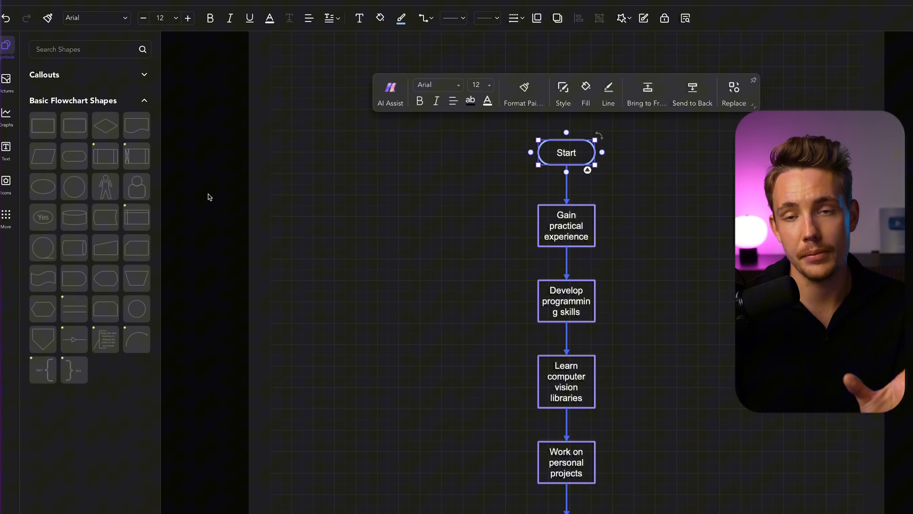
mouse_move(105, 157)
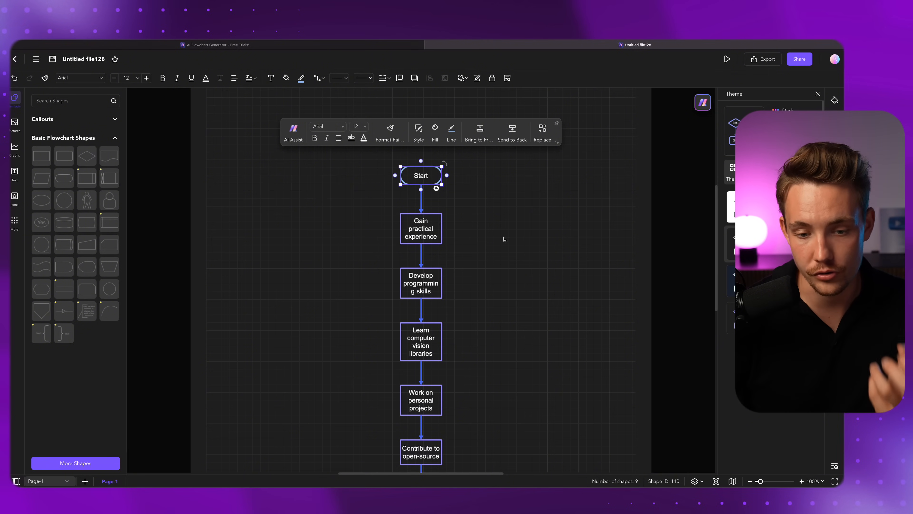
left_click(504, 239)
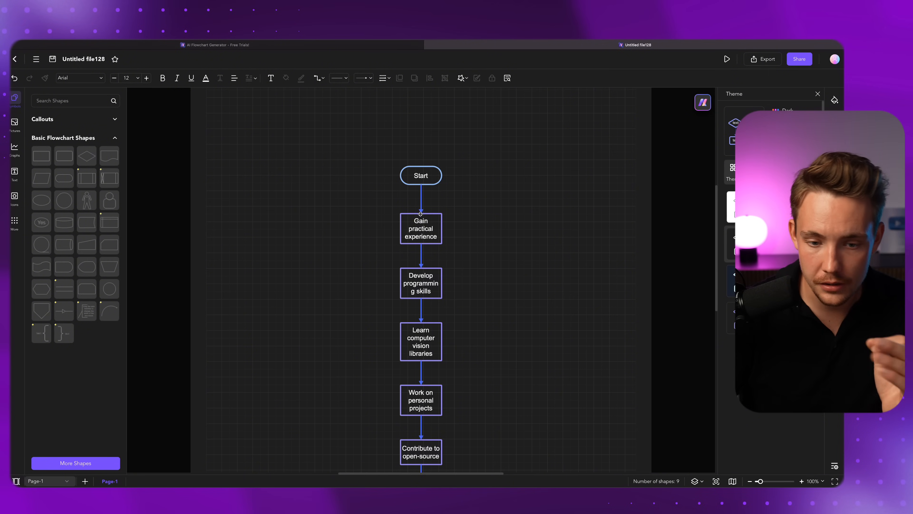
scroll("down", 3)
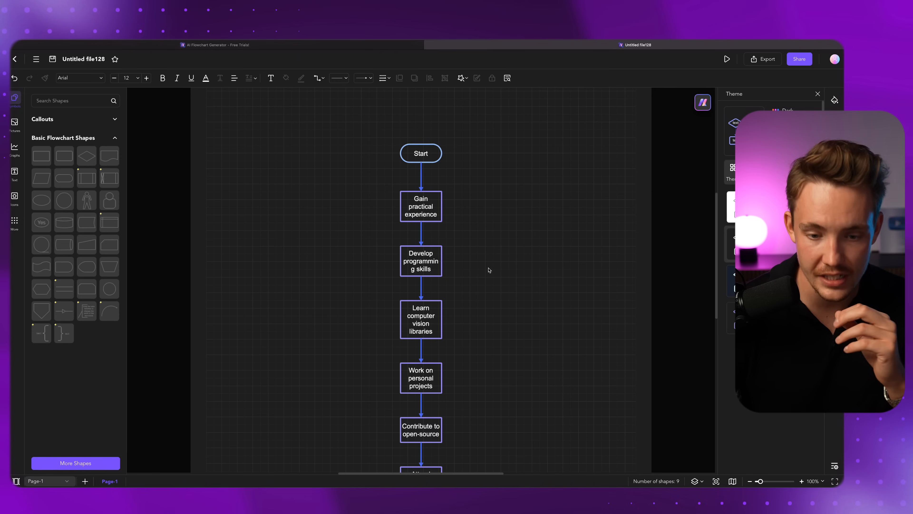
mouse_move(529, 292)
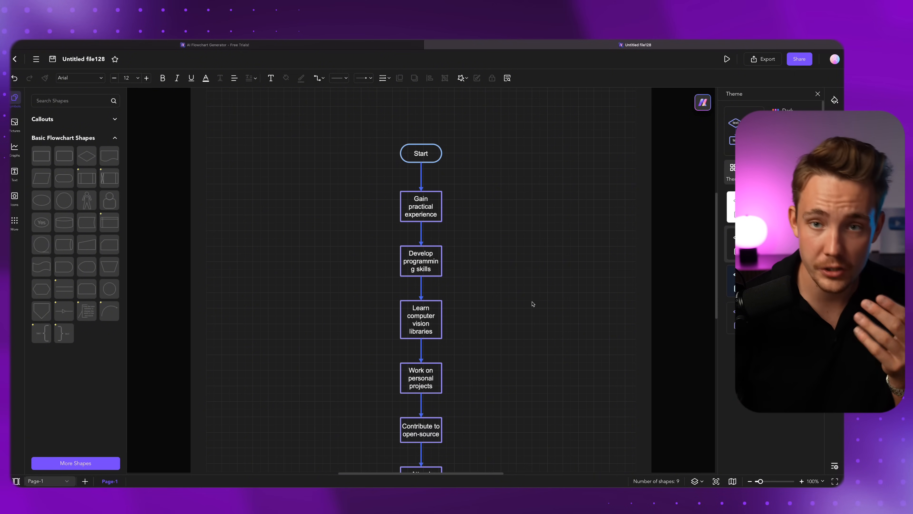
mouse_move(535, 308)
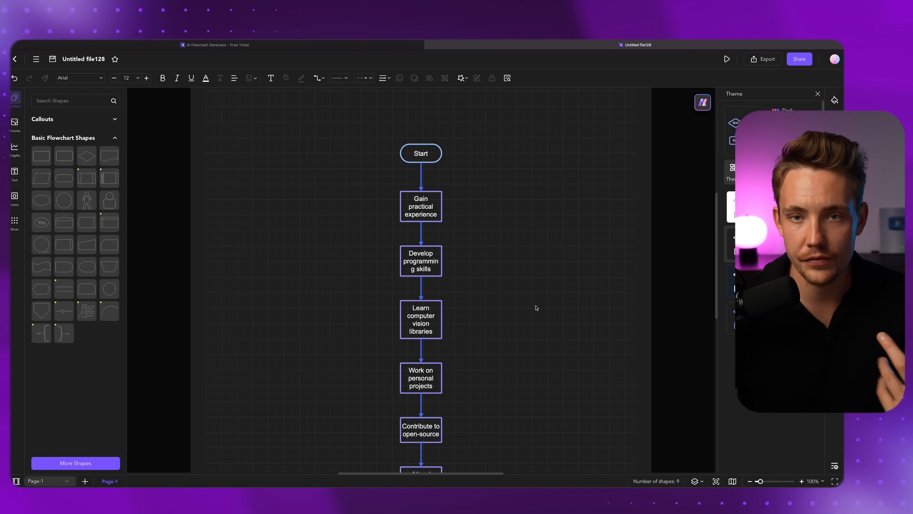
mouse_move(473, 301)
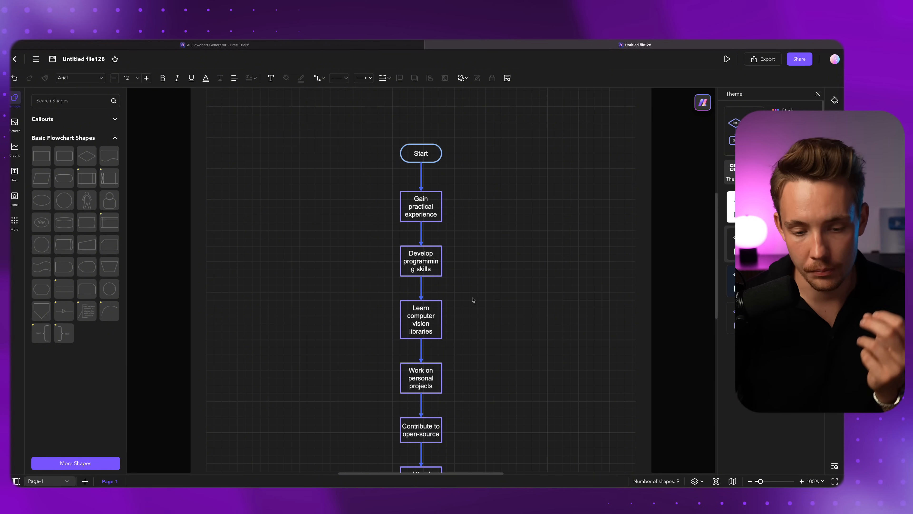
scroll("down", 3)
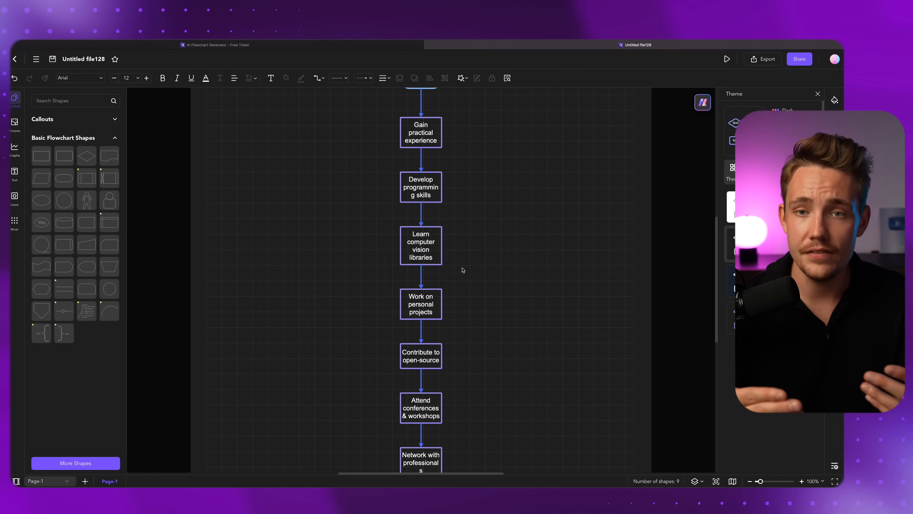
mouse_move(465, 257)
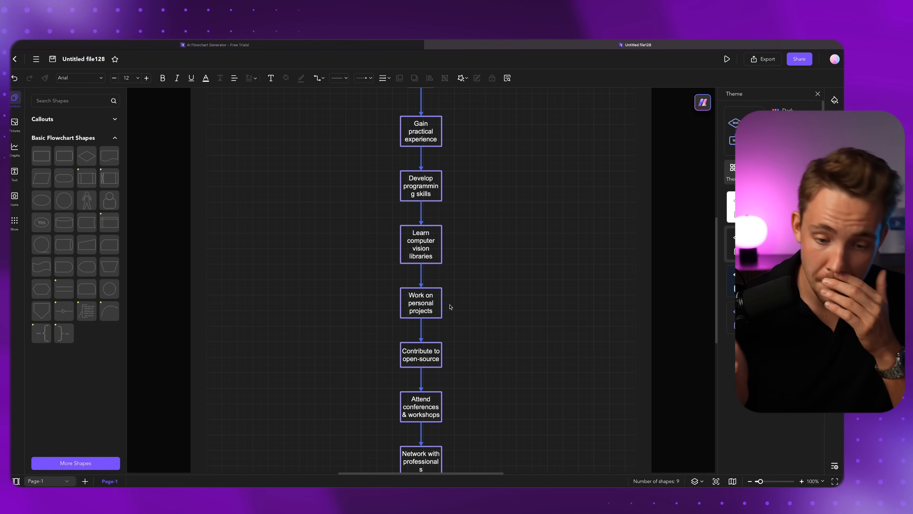
mouse_move(460, 271)
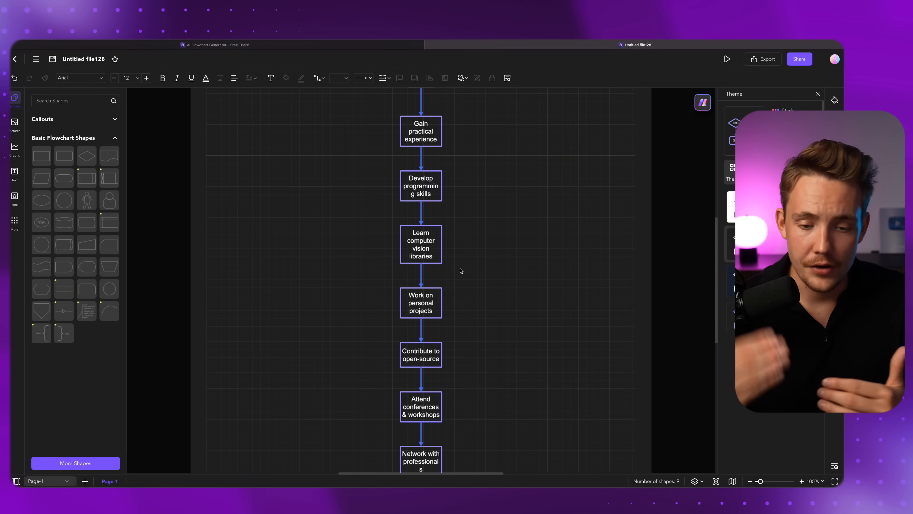
left_click(421, 303)
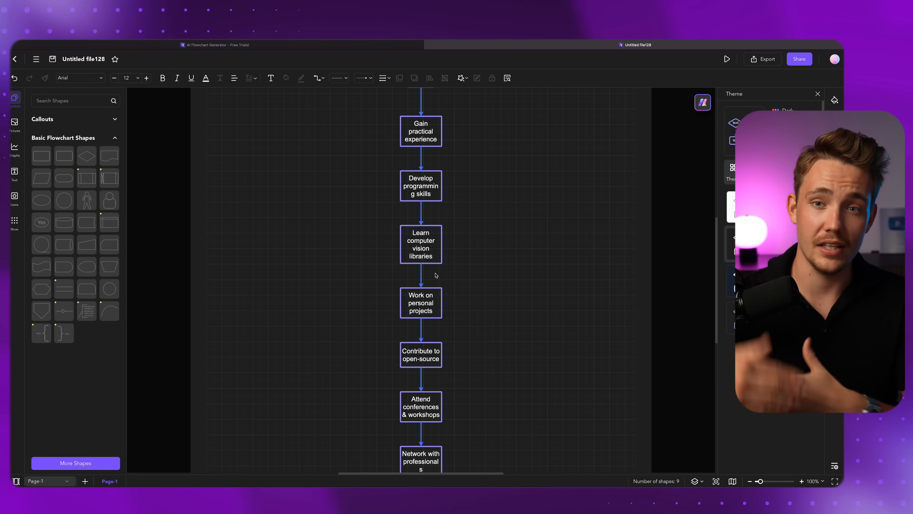
mouse_move(454, 281)
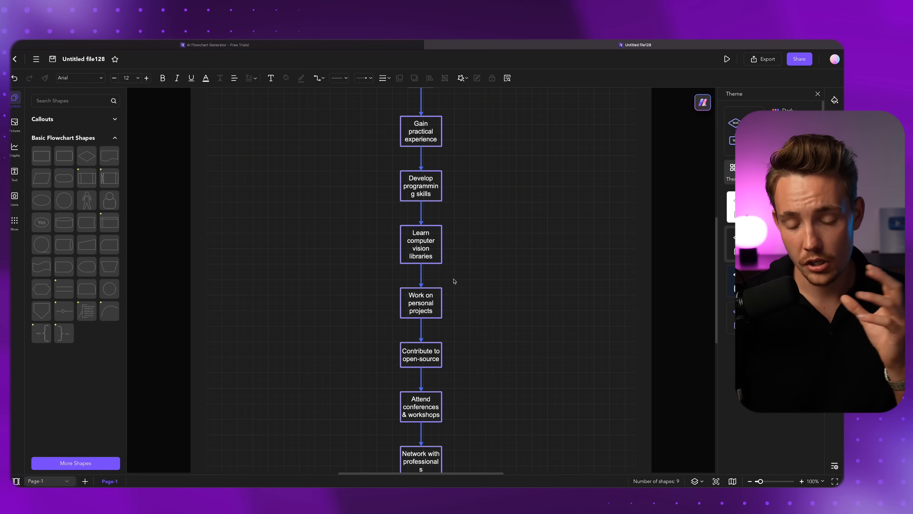
Scroll the canvas to review the roadmap from Start to applying for computer vision positions
scroll("down", 3)
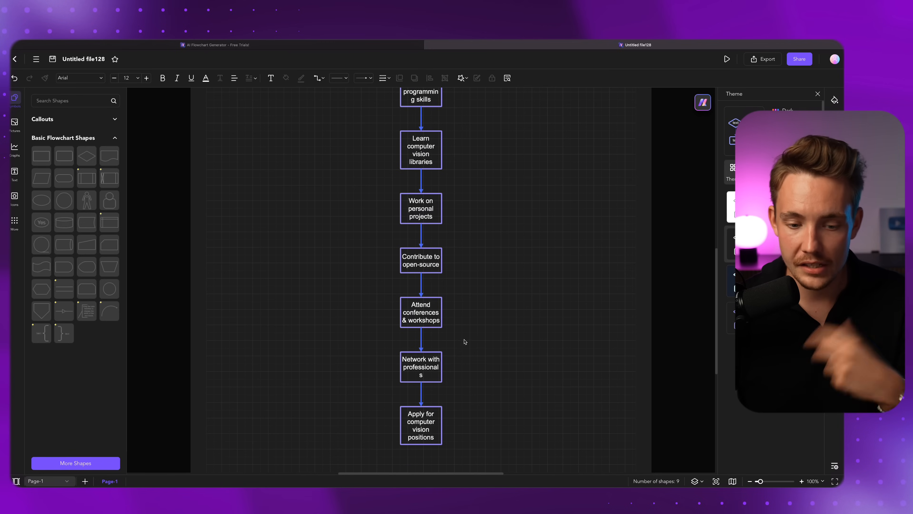
scroll("up", 3)
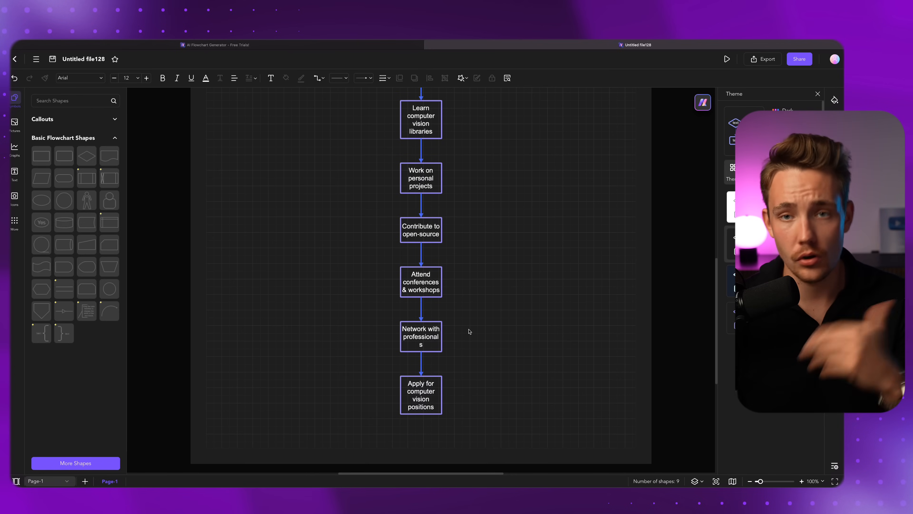
mouse_move(502, 360)
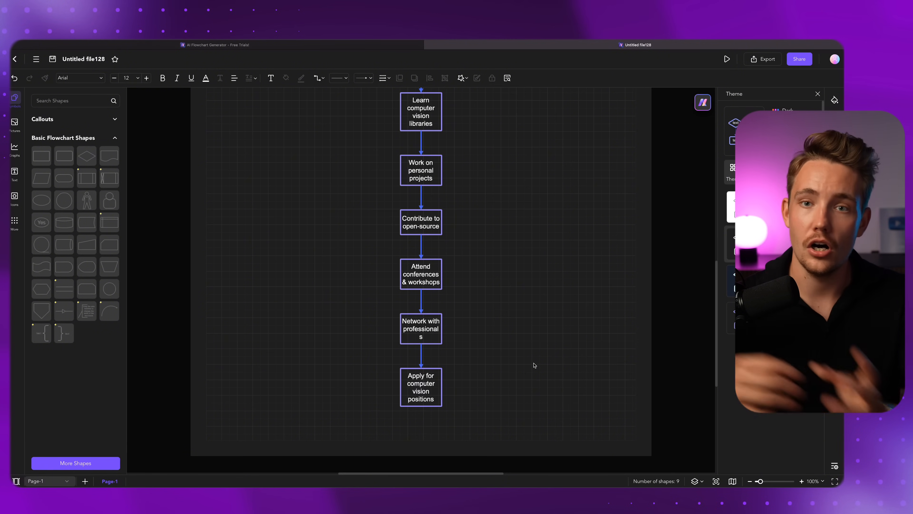
scroll("up", 3)
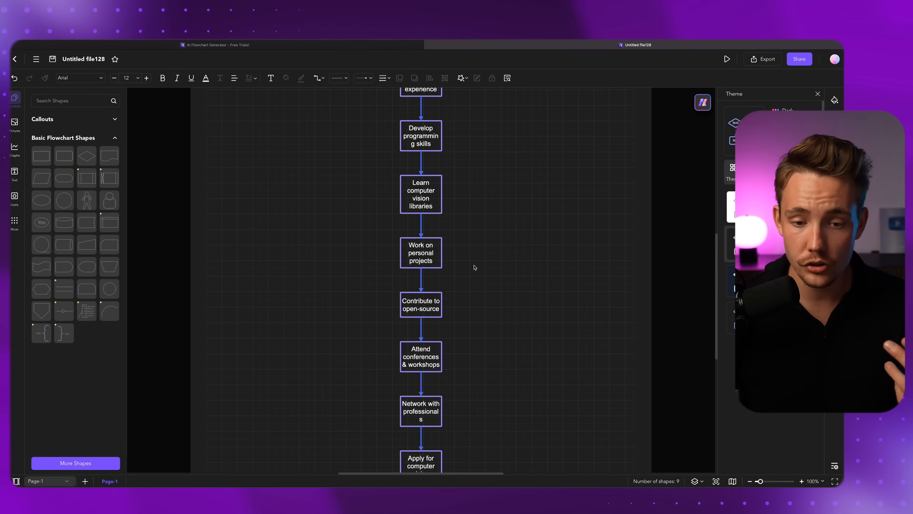
scroll("up", 3)
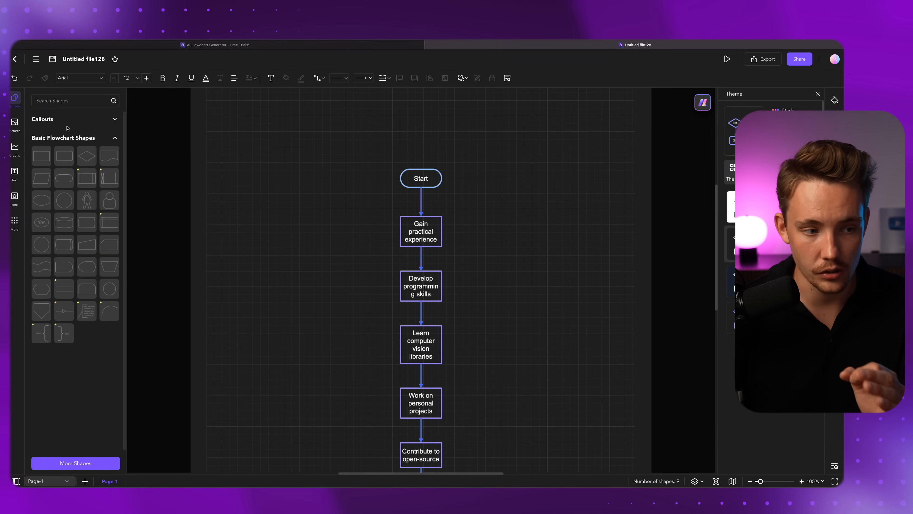
left_click(636, 45)
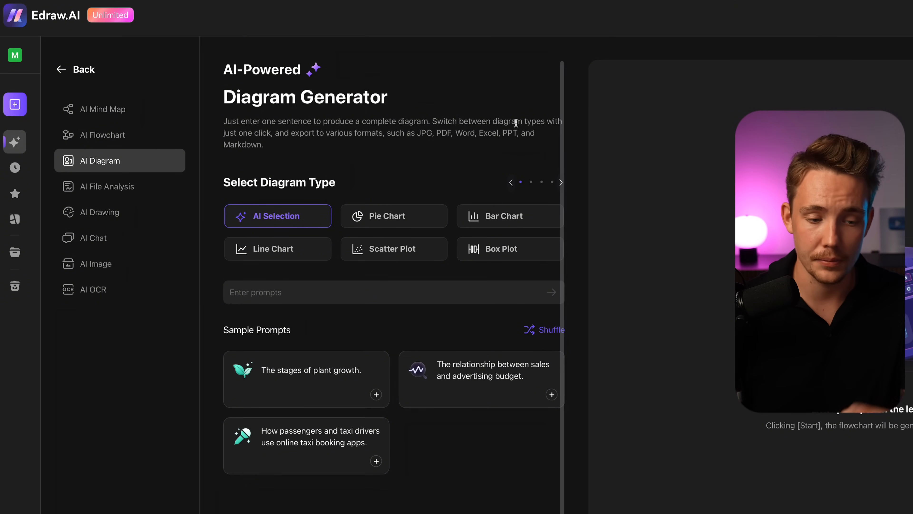
mouse_move(286, 236)
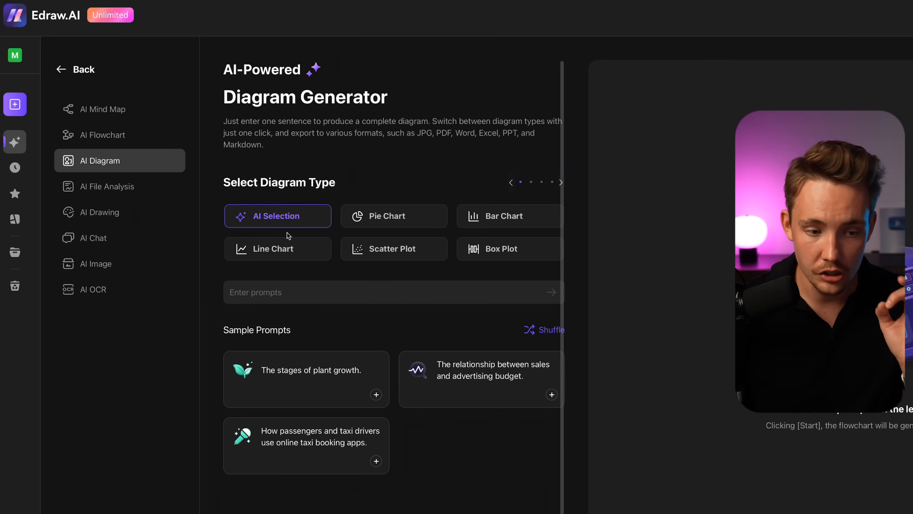
Enter the prompt 'python vs c++ programming language' for the AI diagram generator
left_click(349, 291)
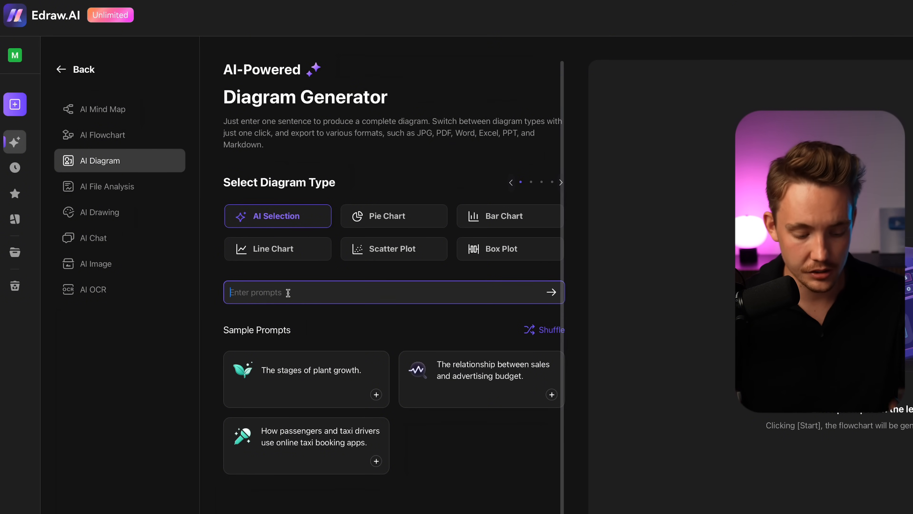
type("py")
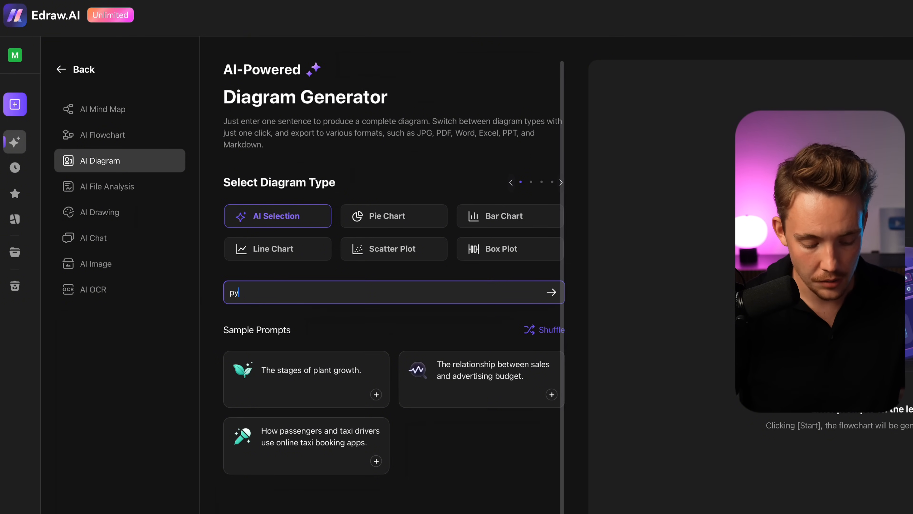
type("thon vs c++")
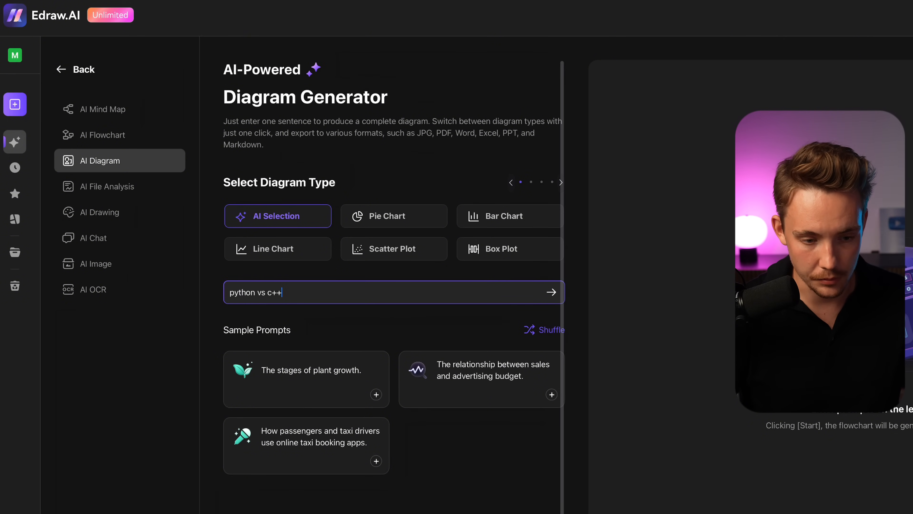
type("programming")
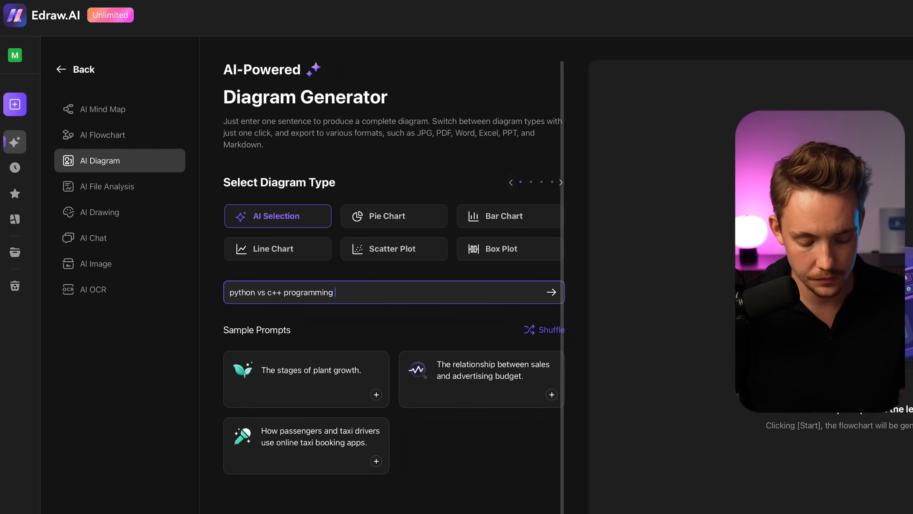
type("language")
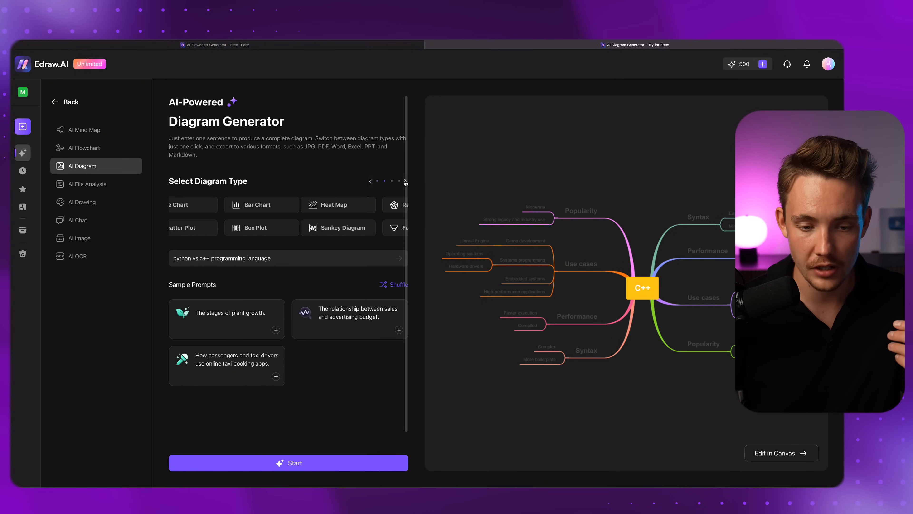
Page through the diagram type carousel toward the mind map option
left_click(405, 181)
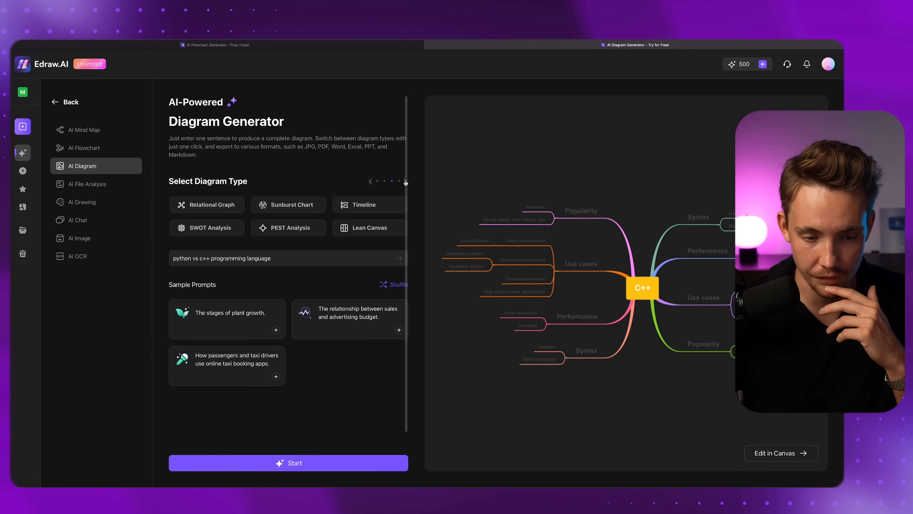
left_click(405, 182)
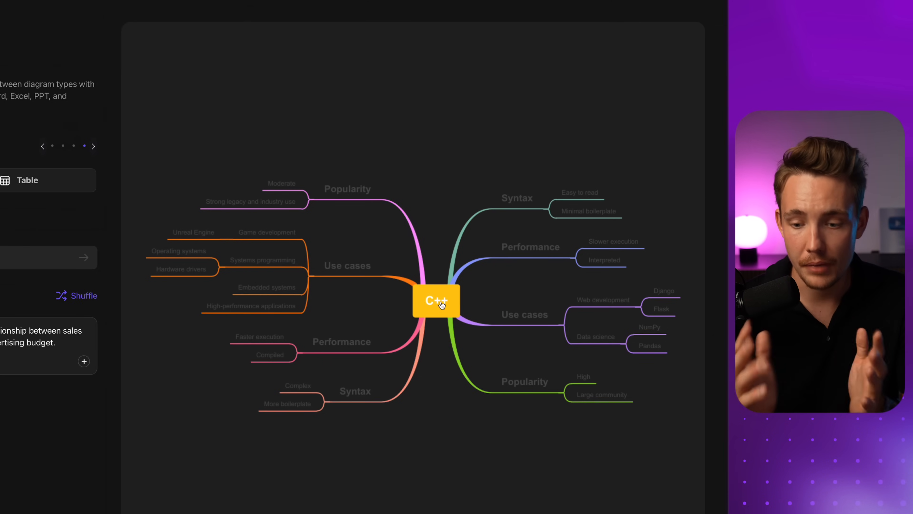
mouse_move(428, 341)
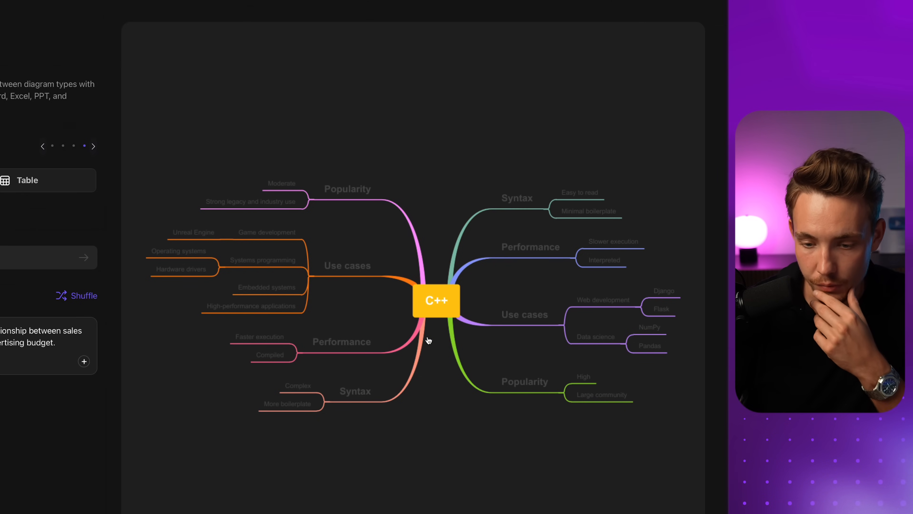
mouse_move(350, 269)
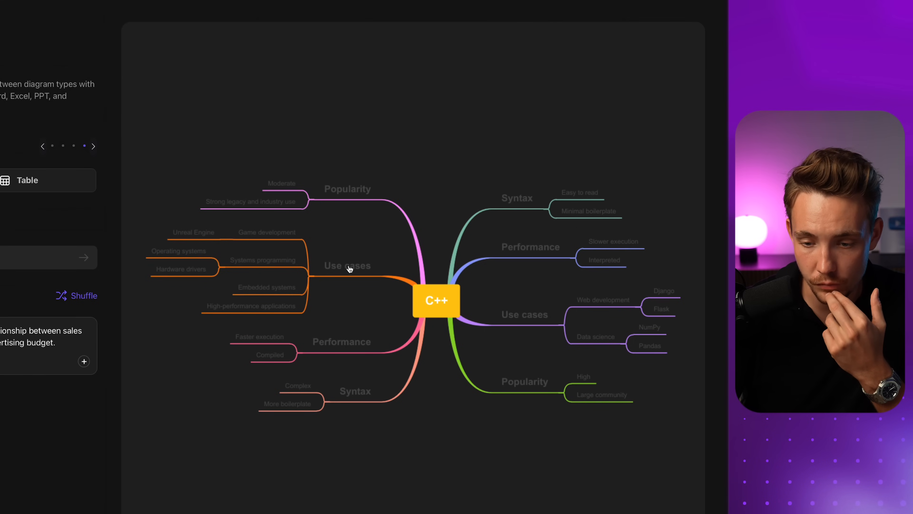
mouse_move(383, 402)
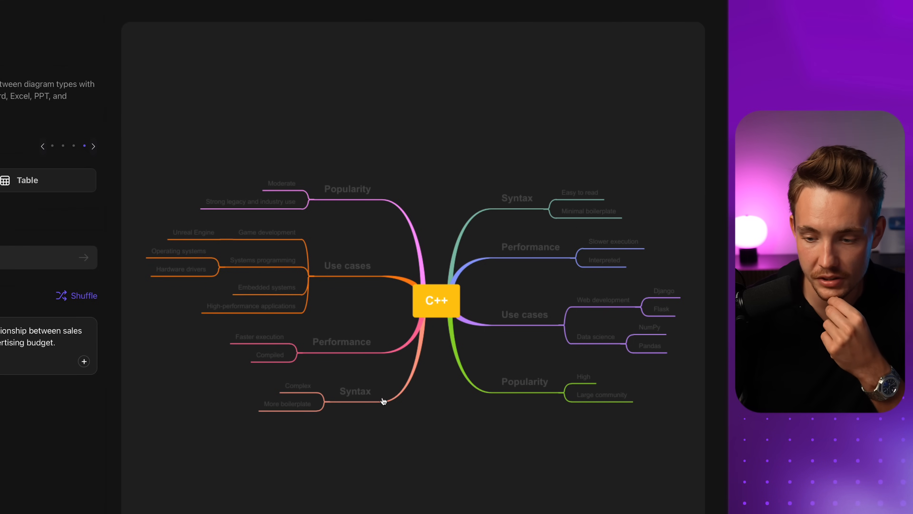
mouse_move(322, 321)
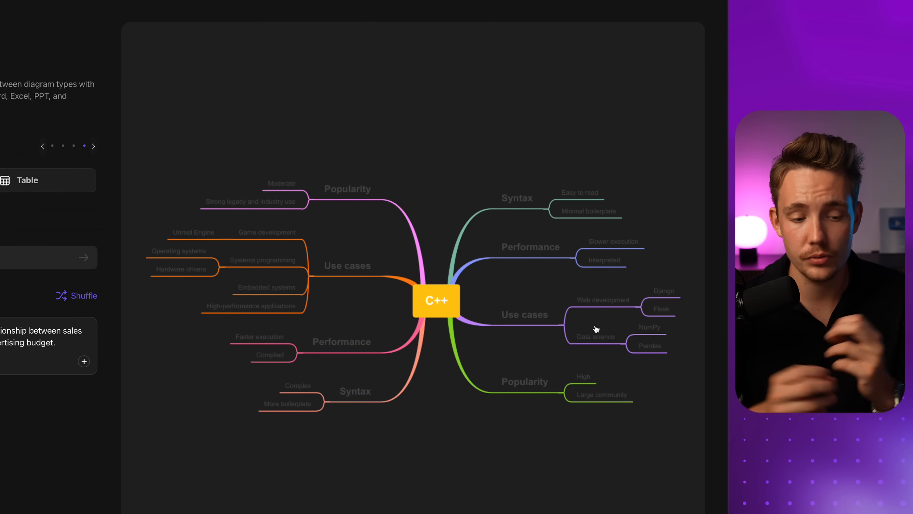
mouse_move(419, 327)
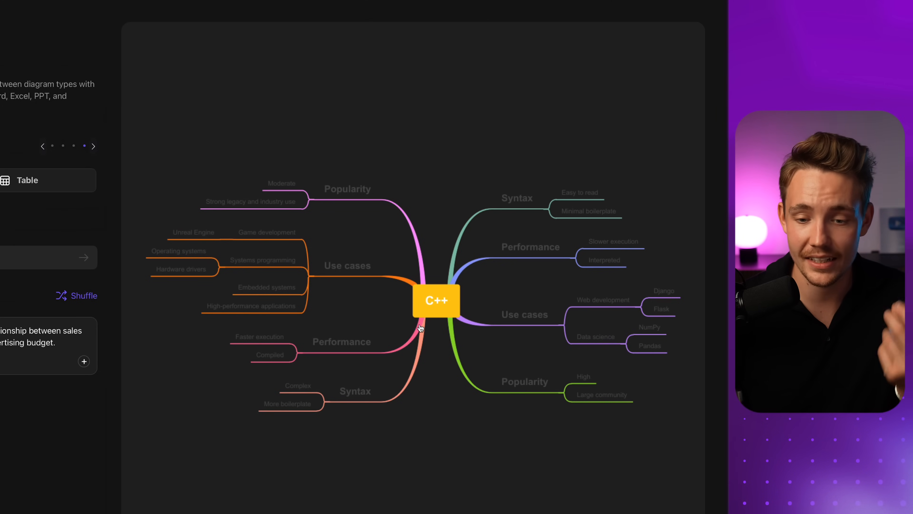
mouse_move(357, 286)
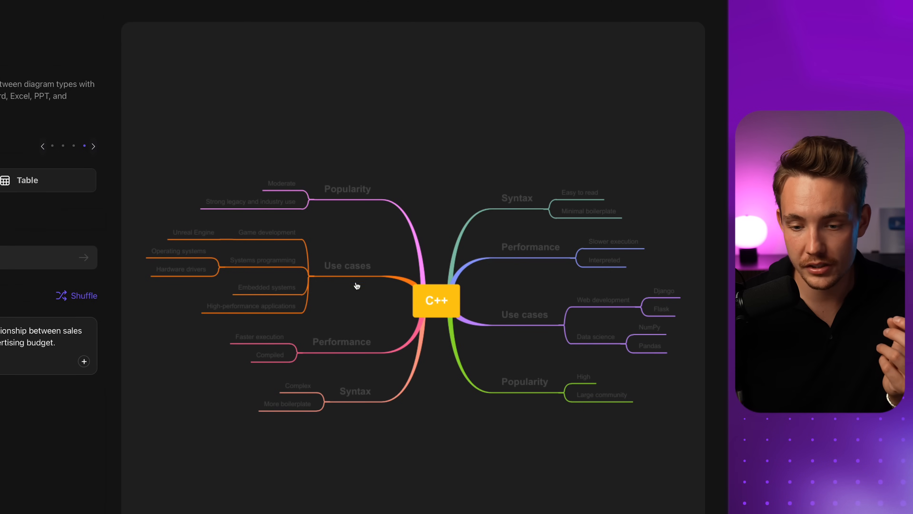
mouse_move(616, 392)
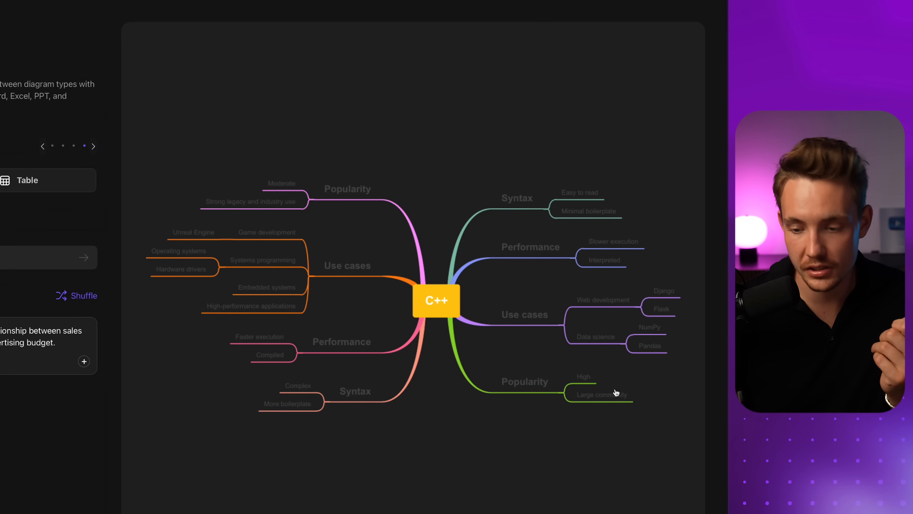
mouse_move(555, 371)
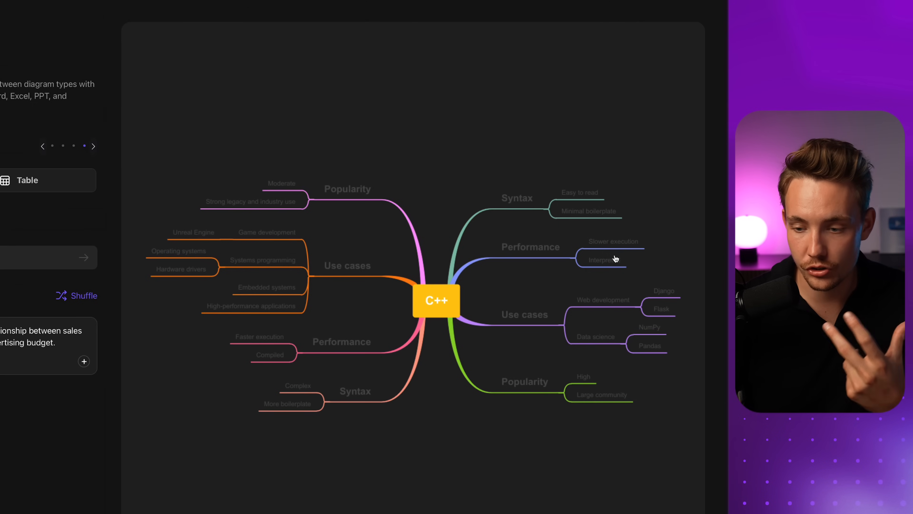
mouse_move(229, 260)
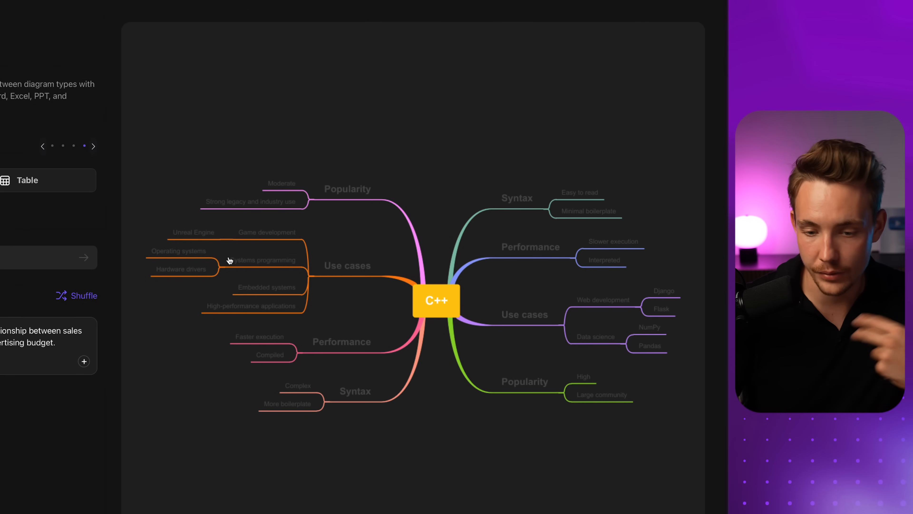
mouse_move(290, 281)
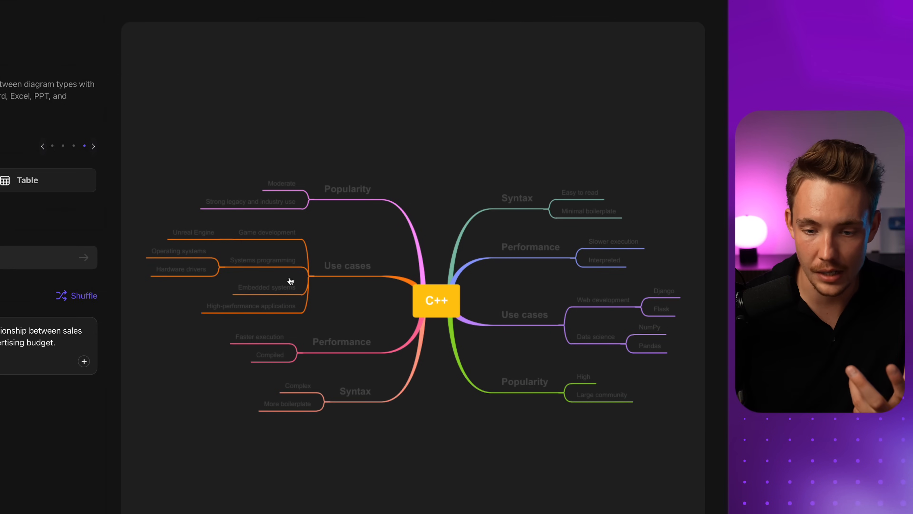
mouse_move(299, 363)
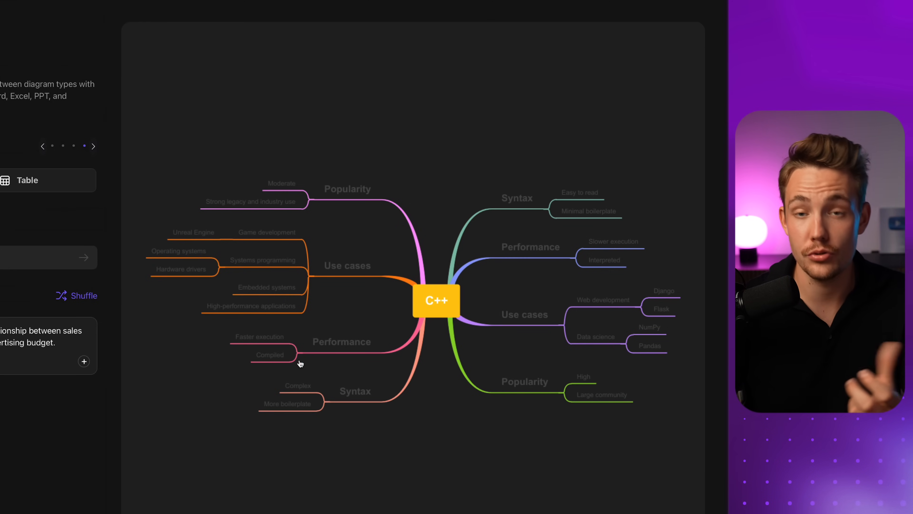
mouse_move(314, 337)
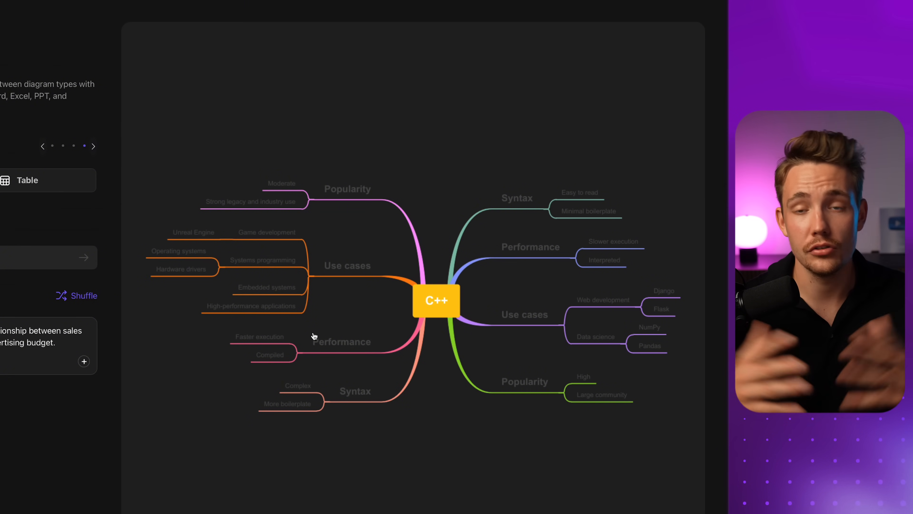